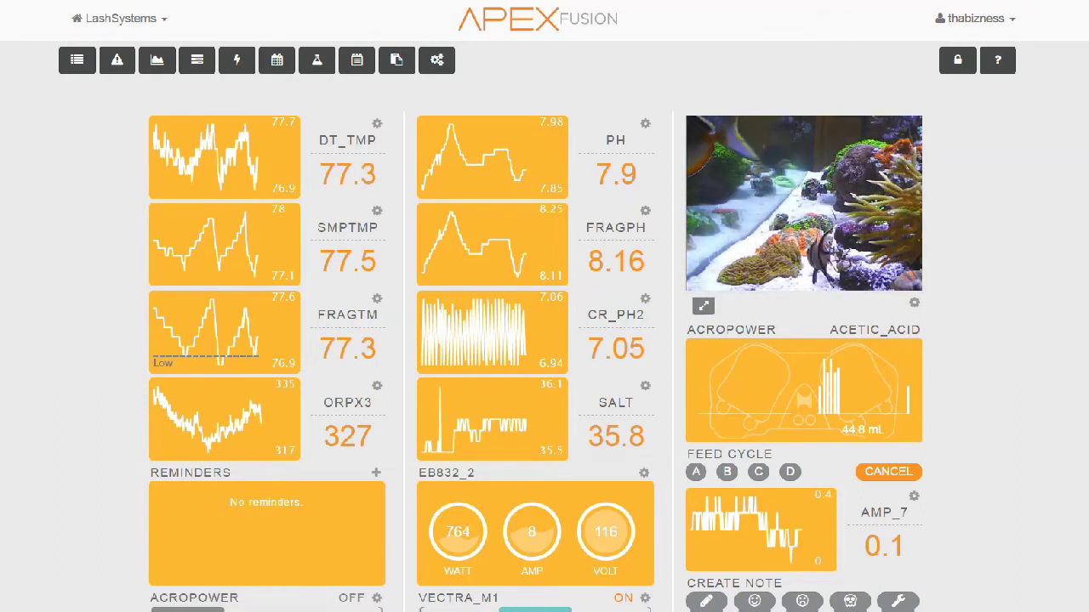
Step: Scroll to the SKIMMER outlet and open its Output Configuration
scroll(down, 3)
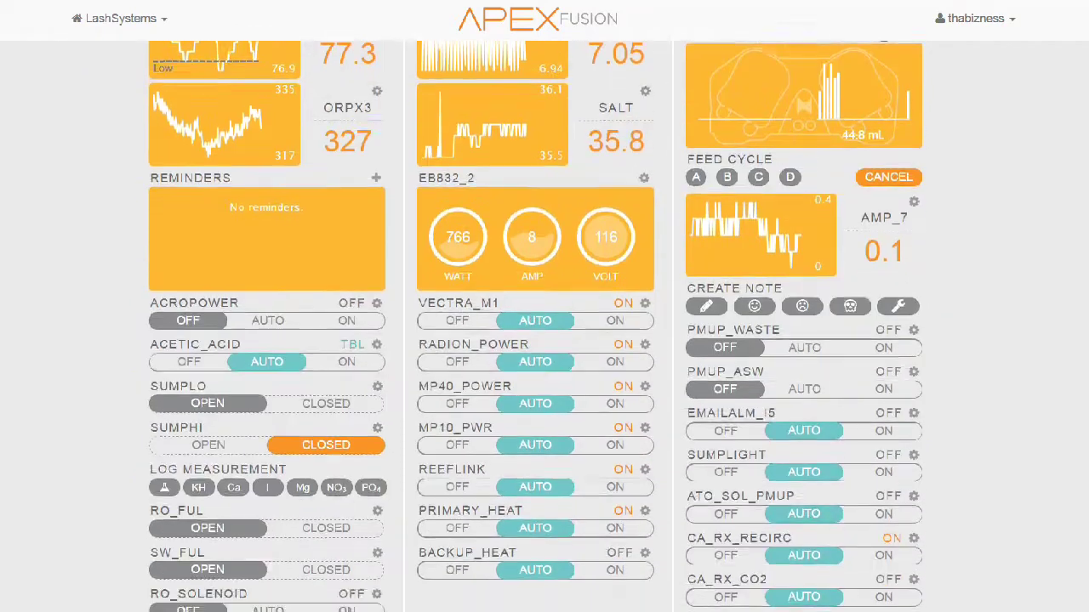
scroll(down, 3)
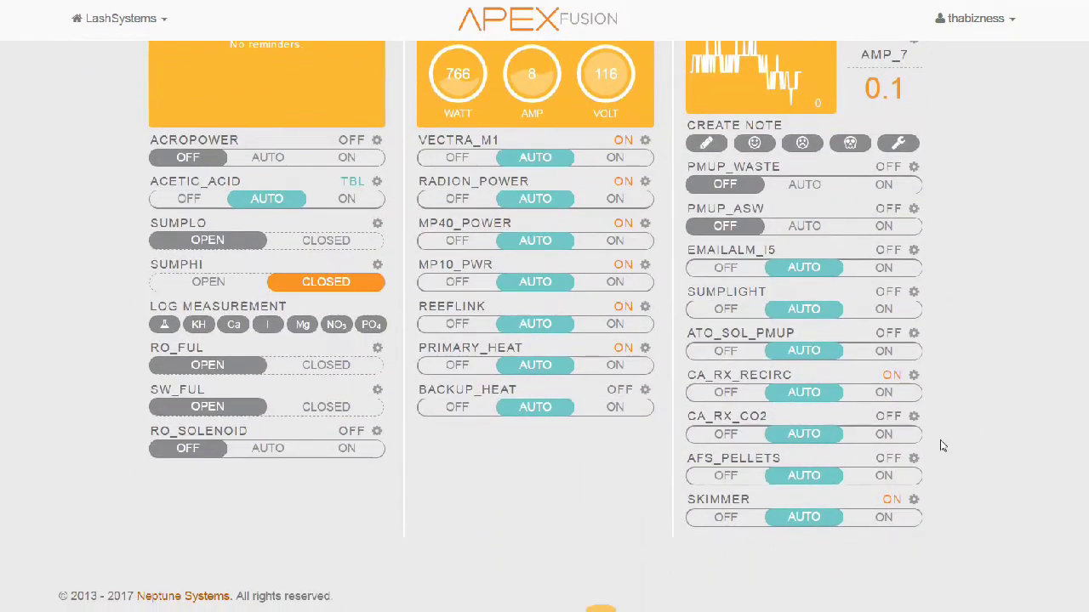
mouse_move(914, 500)
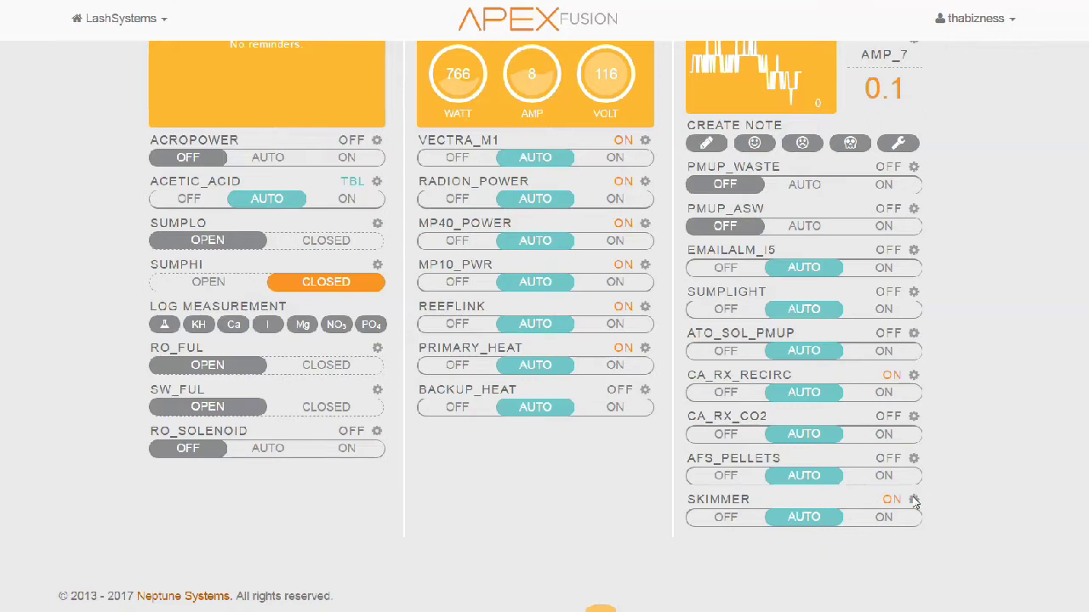
click(913, 499)
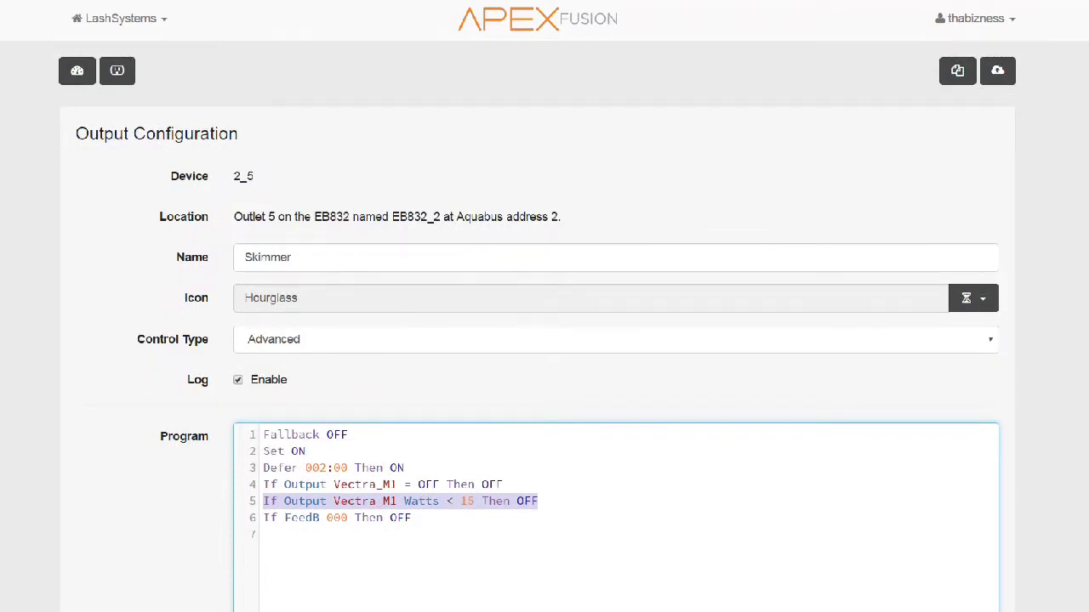
mouse_move(457, 125)
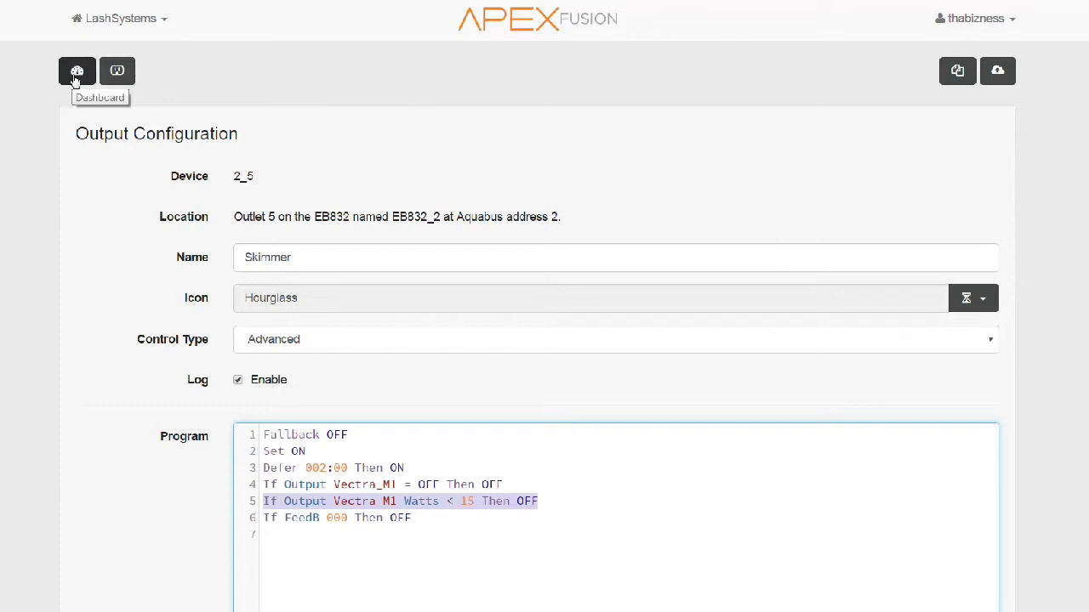
Step: Return to the dashboard after reviewing the Skimmer's Vectra_M1 and FeedB program lines
click(76, 70)
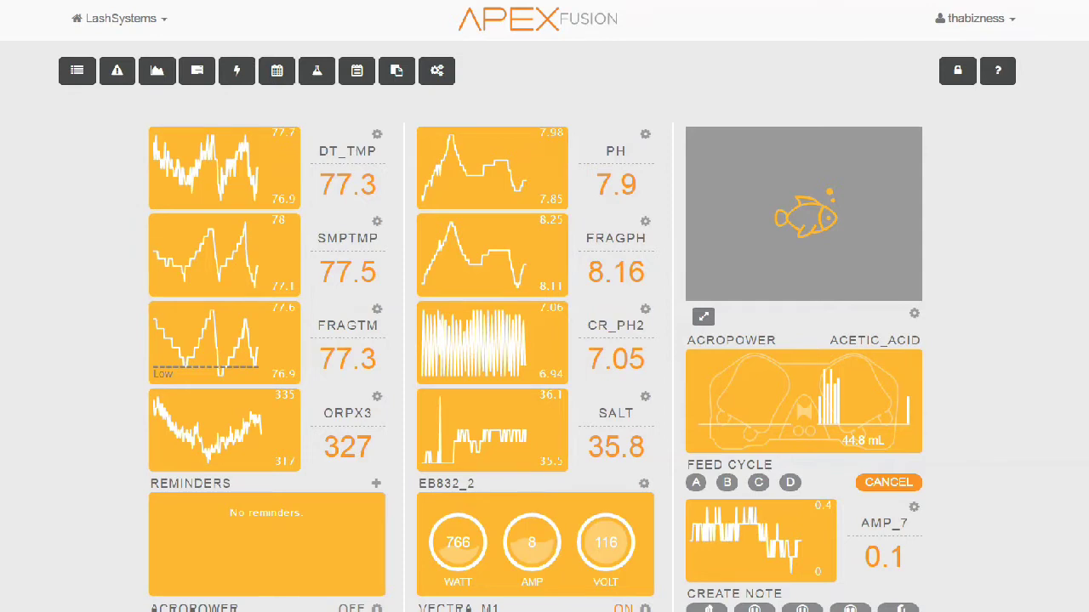
Step: Scroll down to the EB832_2 per-outlet watts, amps and cost table
scroll(down, 3)
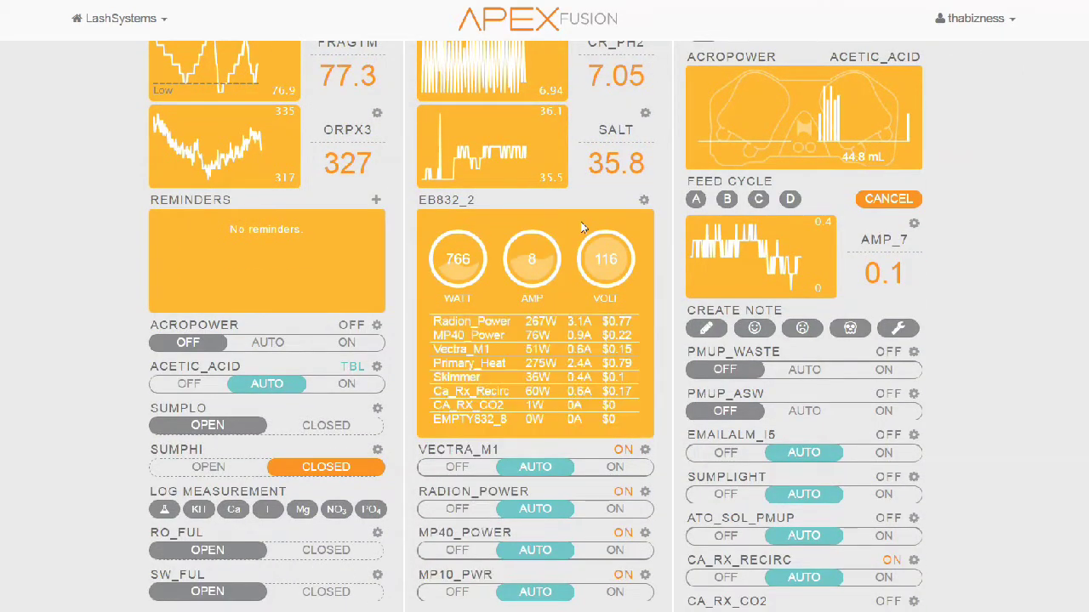
mouse_move(432, 355)
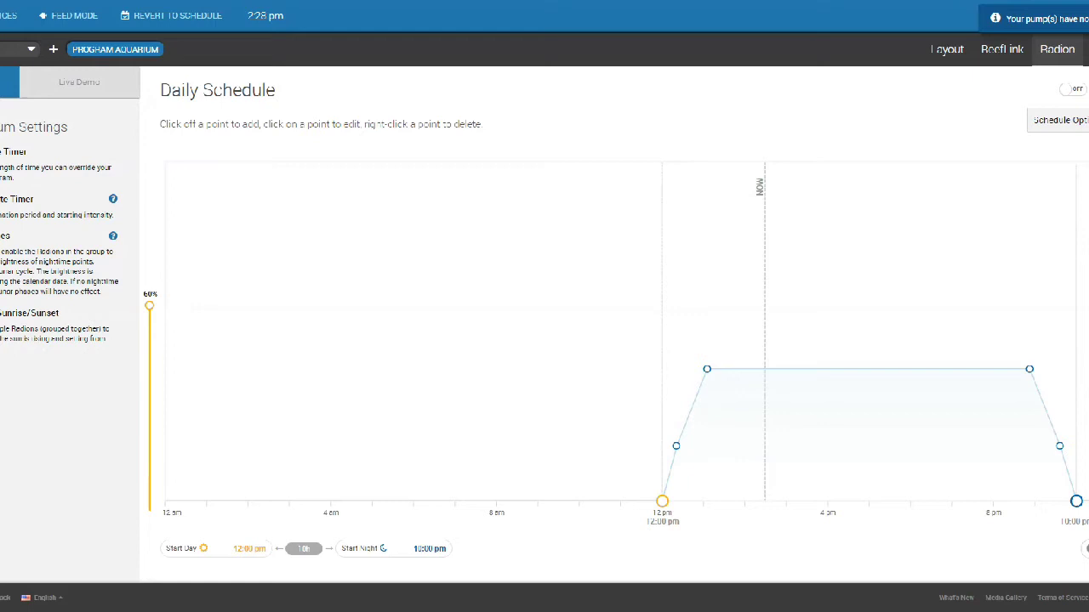
mouse_move(1024, 28)
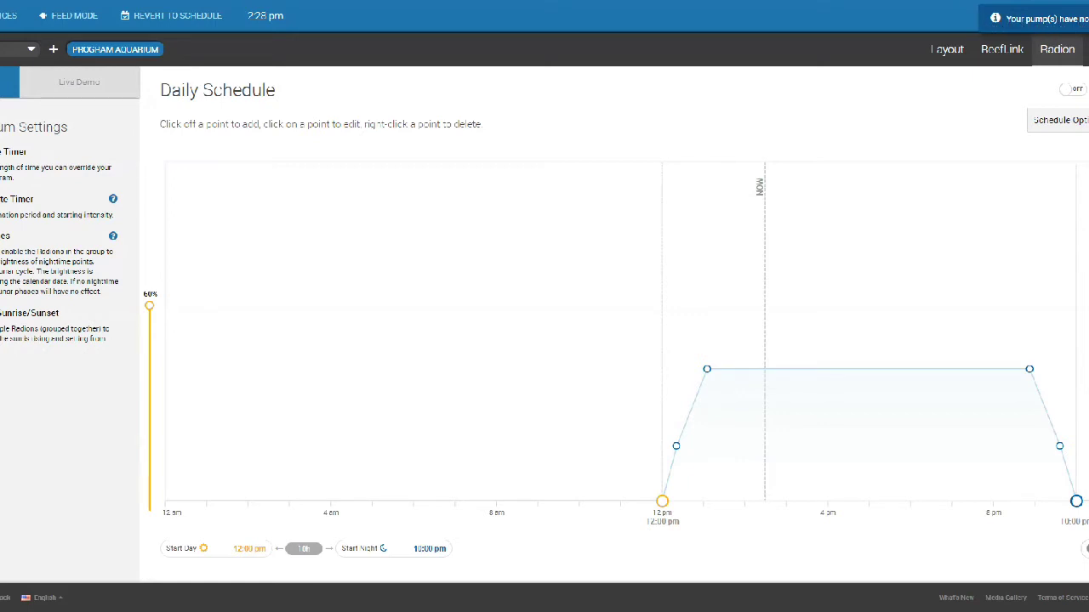
mouse_move(995, 19)
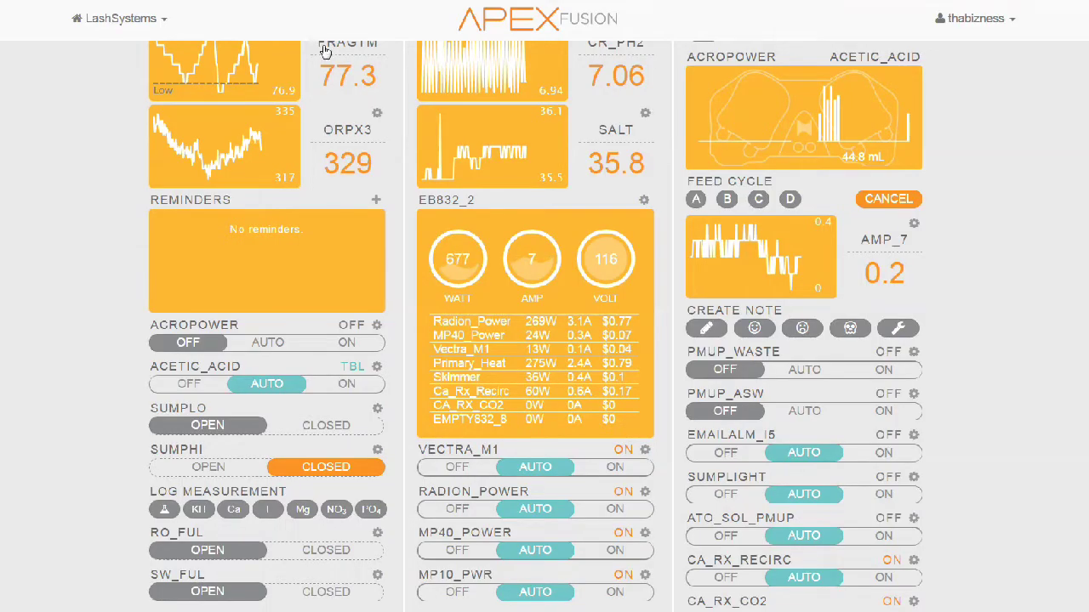
mouse_move(508, 352)
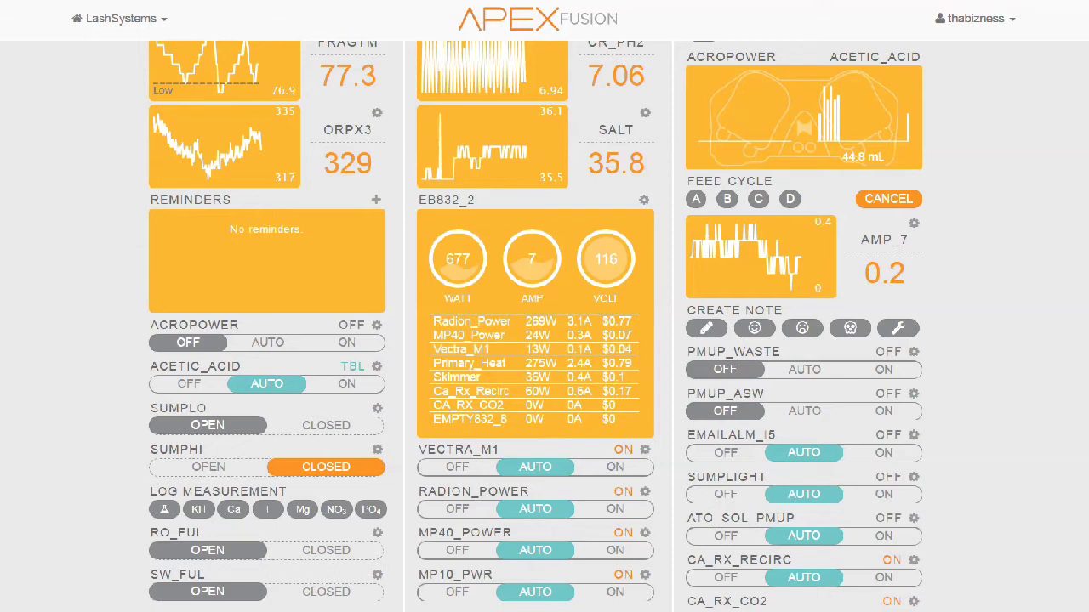
Step: Scroll to the outlet list to watch SKIMMER read OFF with Vectra_M1 at 13W
scroll(down, 3)
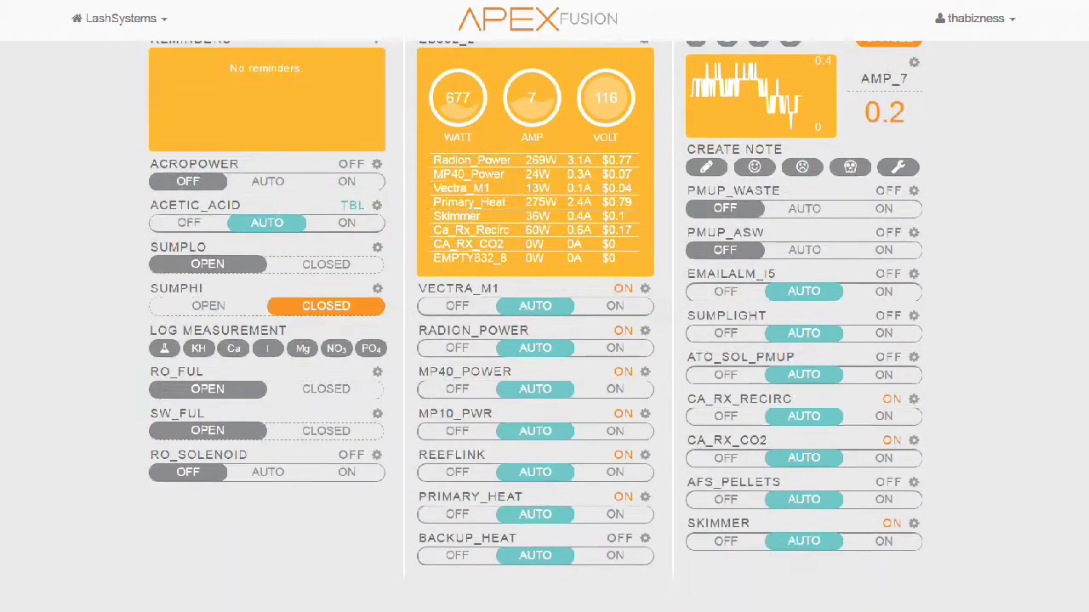
scroll(down, 3)
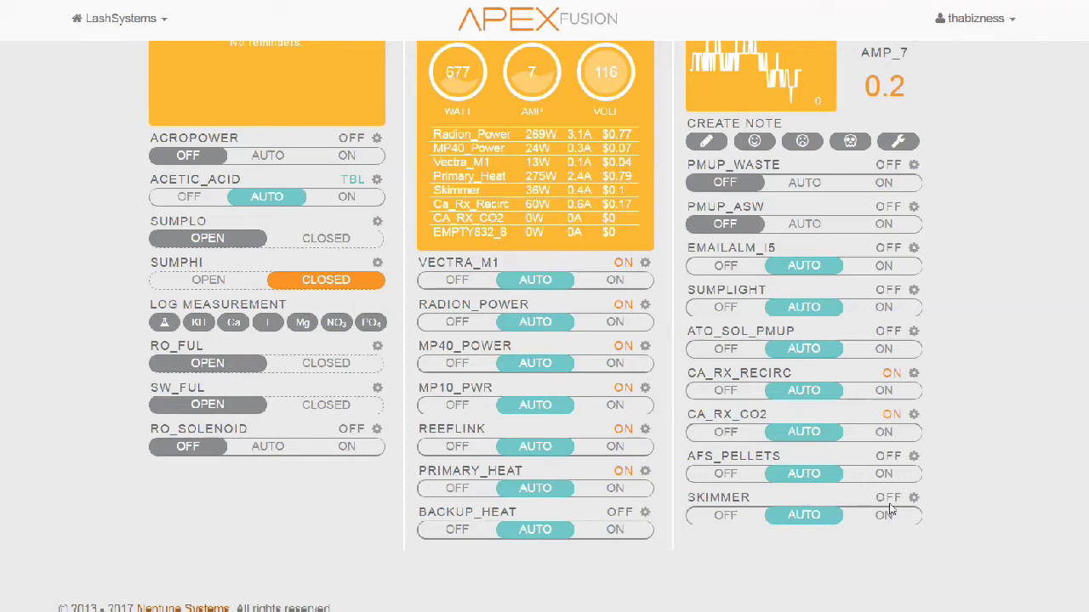
mouse_move(797, 489)
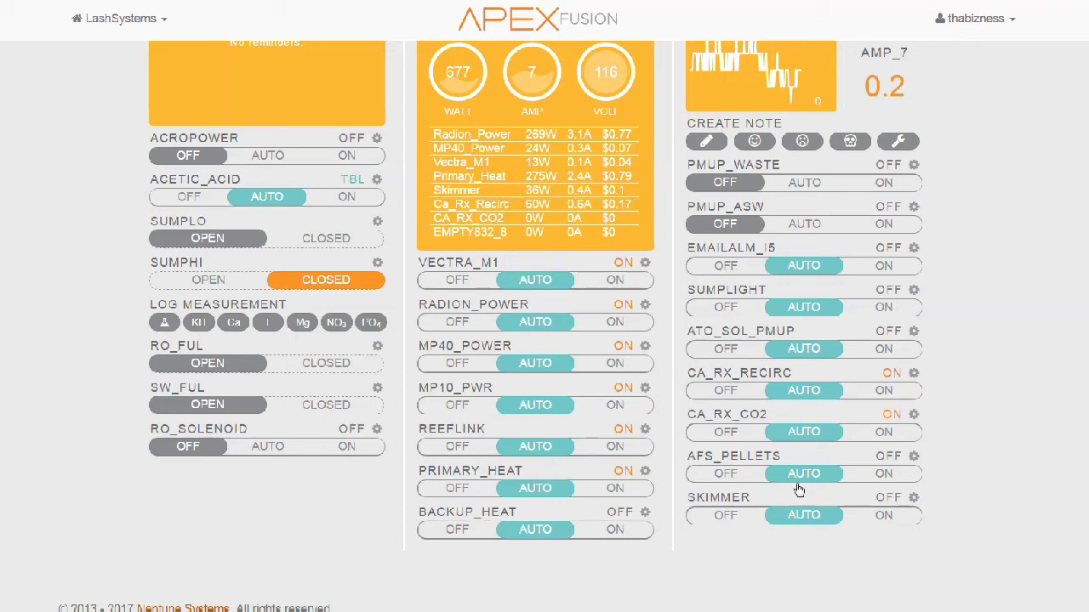
mouse_move(946, 473)
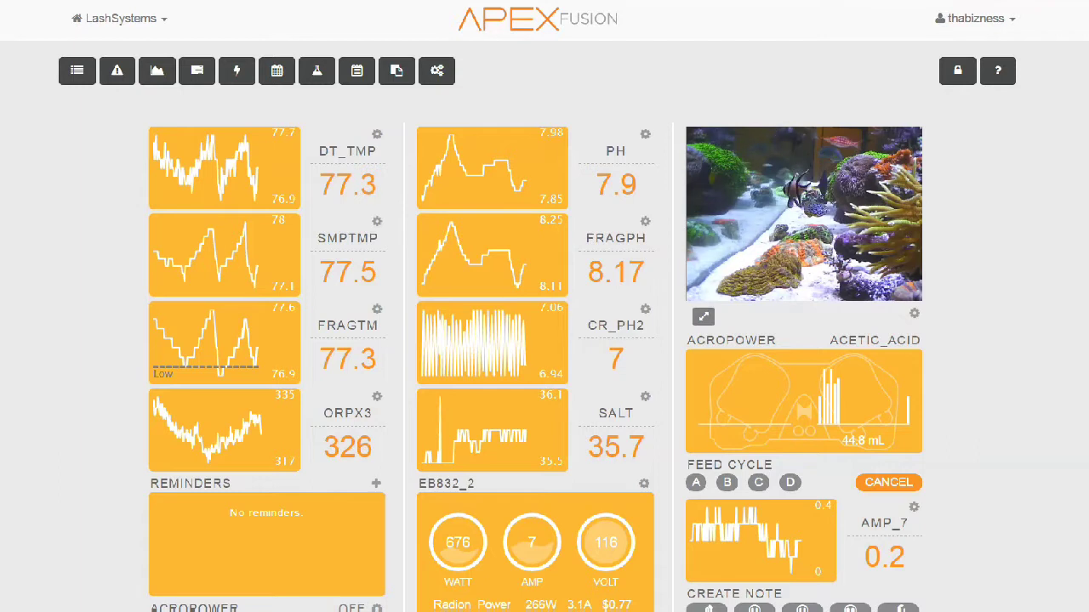
Step: Scroll to the EB832_2 table to check Vectra_M1 power and SKIMMER status
scroll(down, 3)
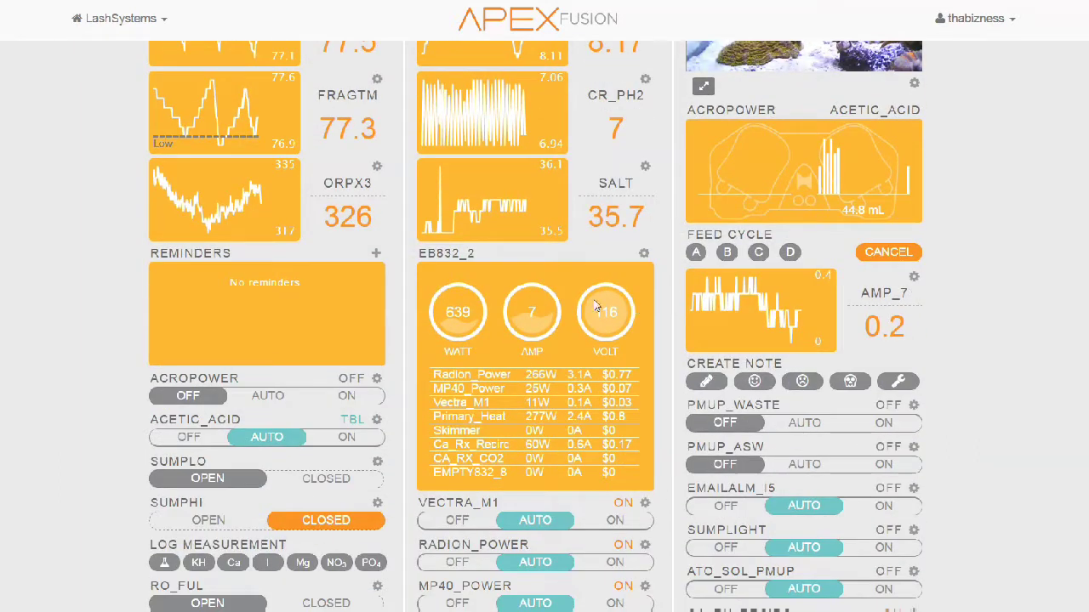
scroll(down, 3)
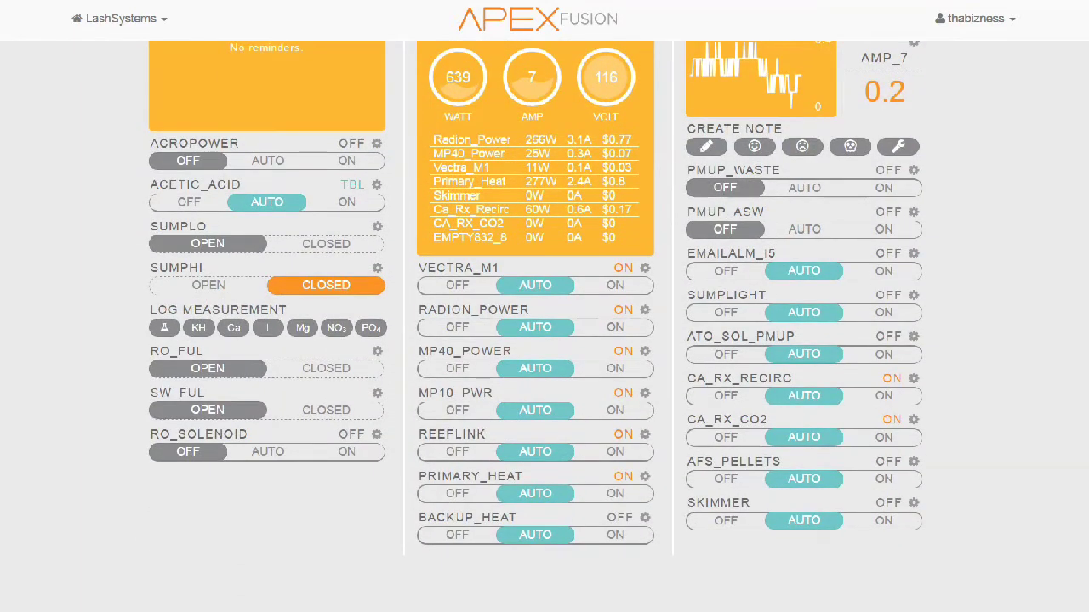
mouse_move(1000, 233)
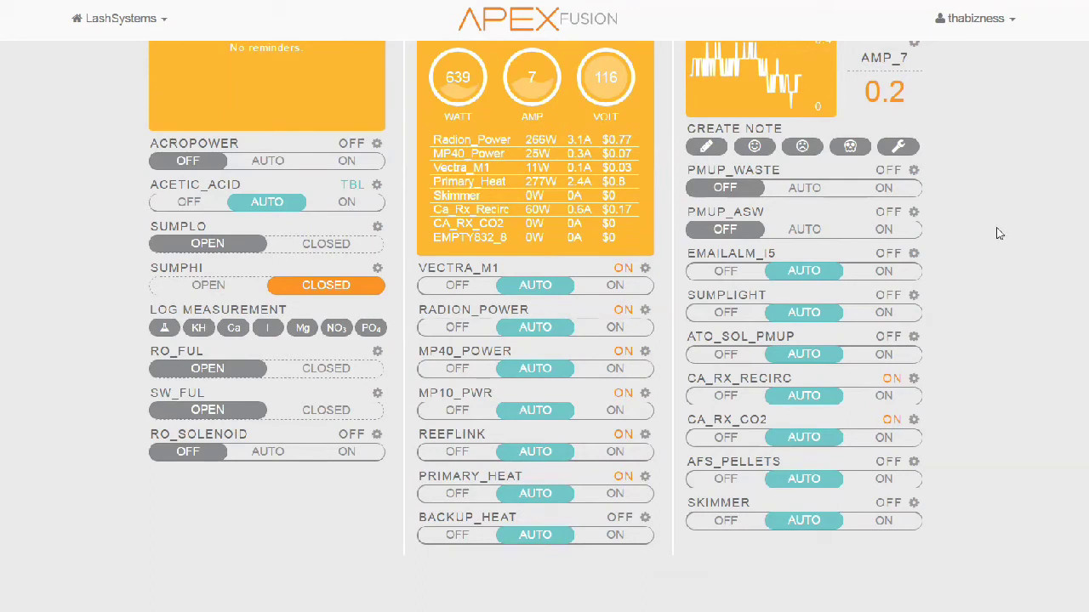
mouse_move(514, 77)
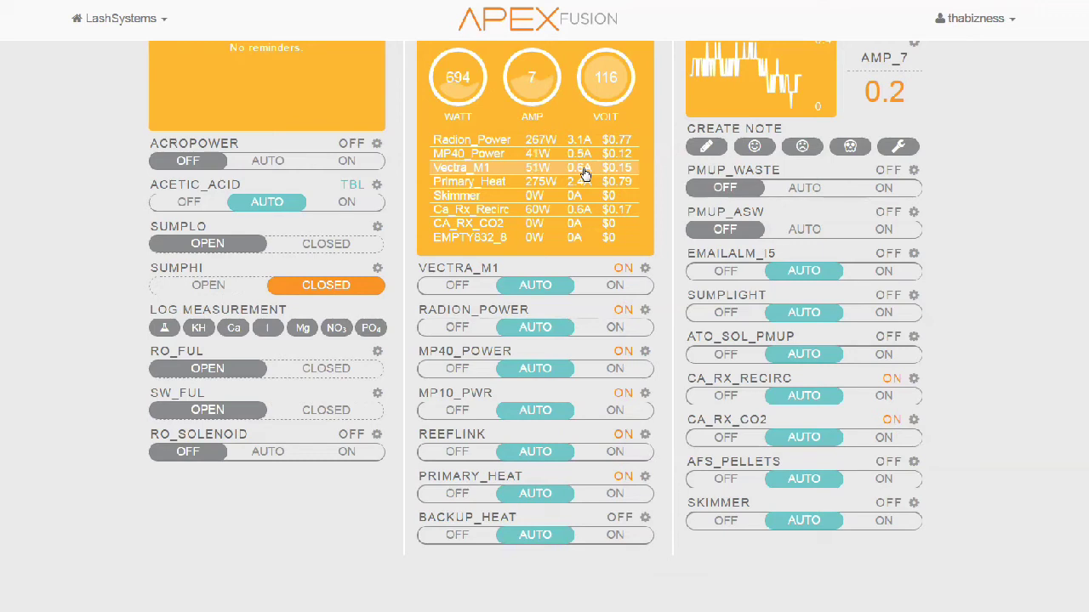
mouse_move(595, 253)
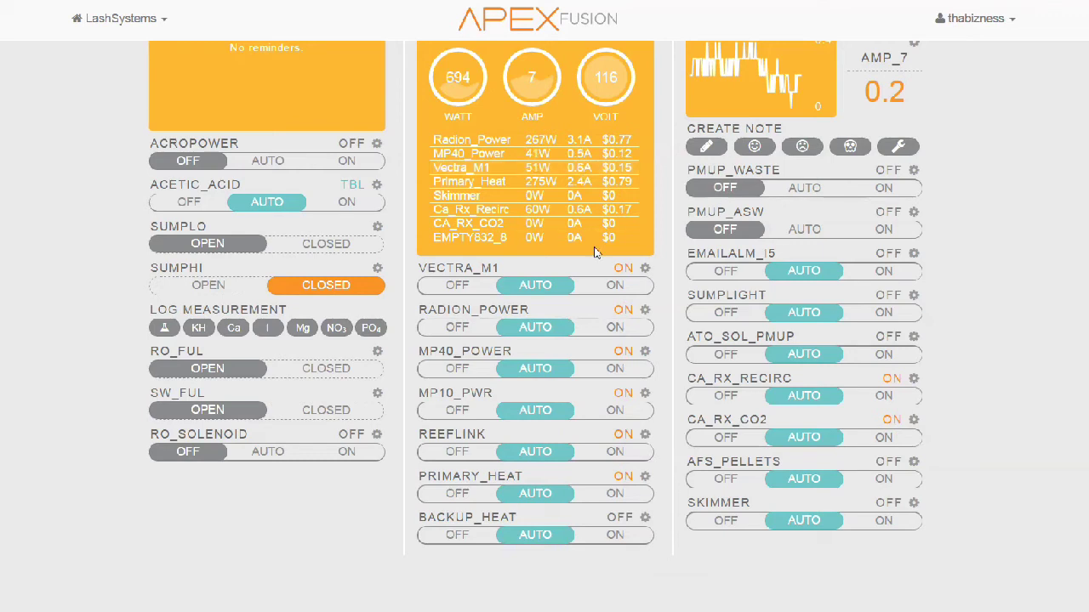